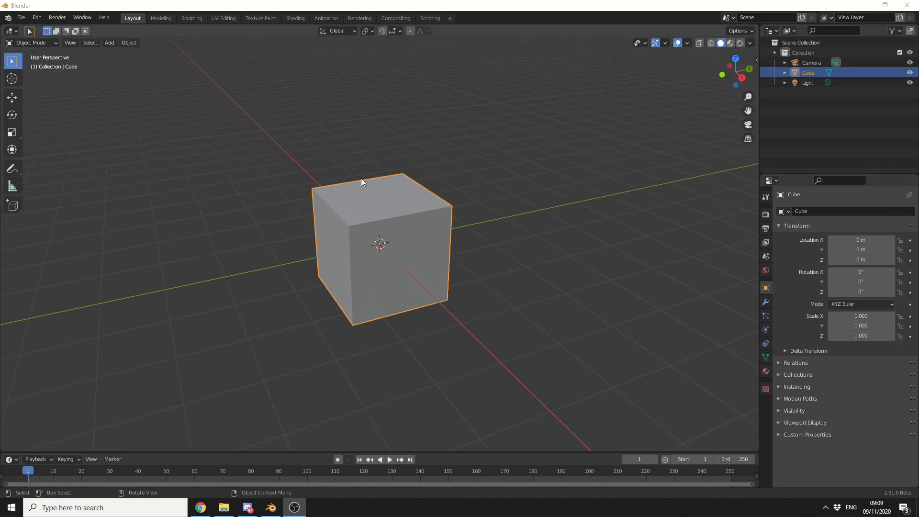
- Convert the default cube so only its eight loose vertices remain as a point cloud
left_click(128, 42)
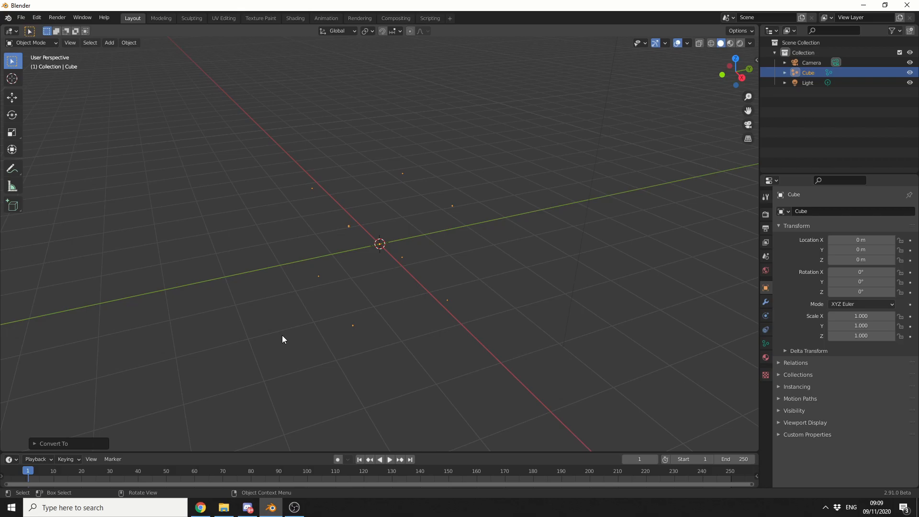
mouse_move(129, 42)
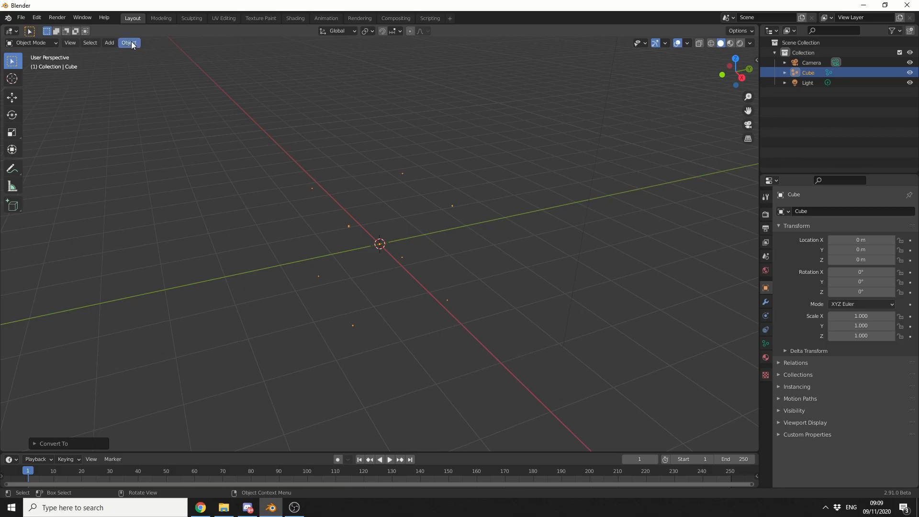
left_click(128, 42)
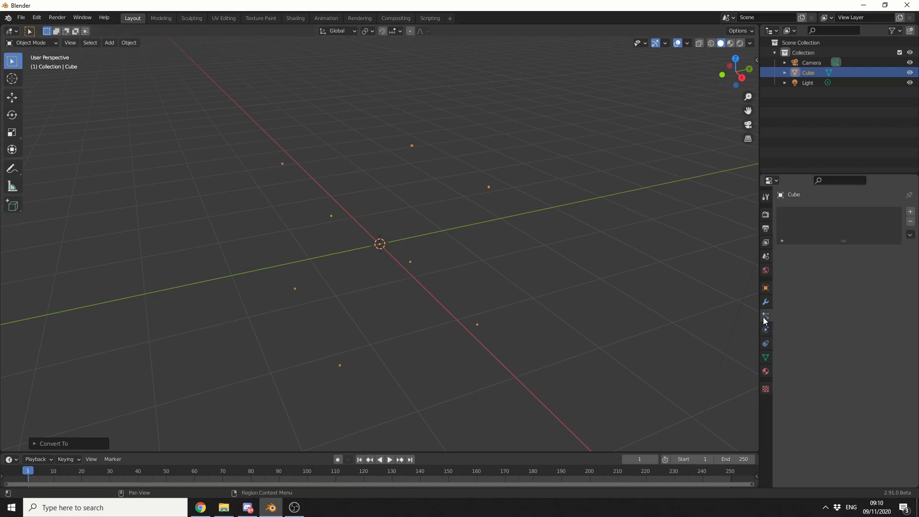
- Add a particle system emitting from Vertices with Random Order disabled
left_click(766, 315)
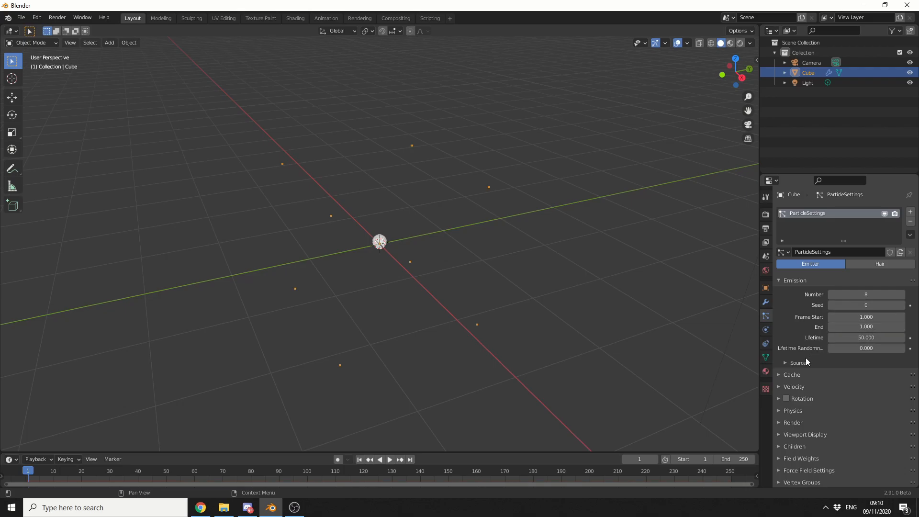
left_click(797, 362)
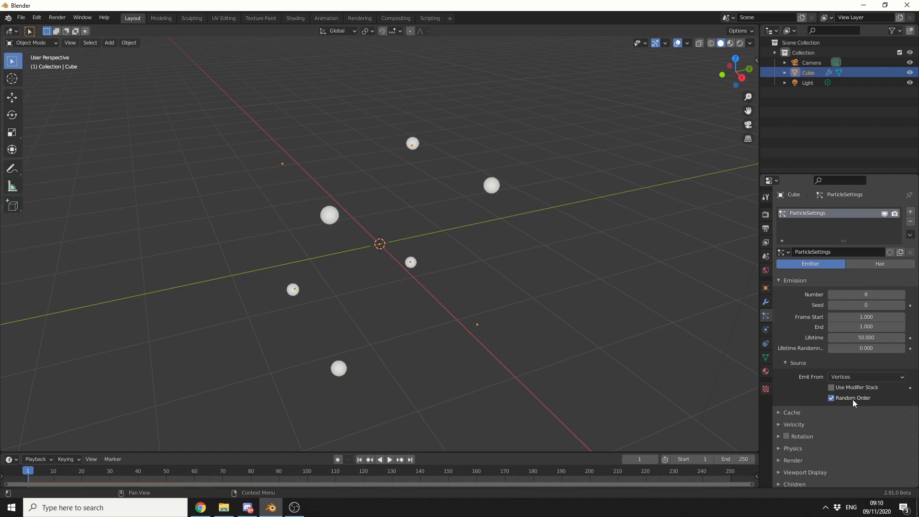
mouse_move(870, 426)
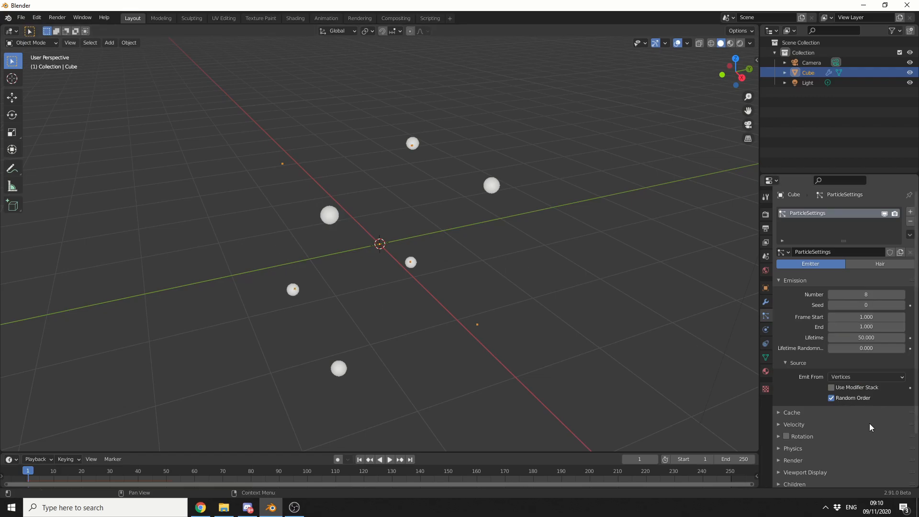
left_click(830, 397)
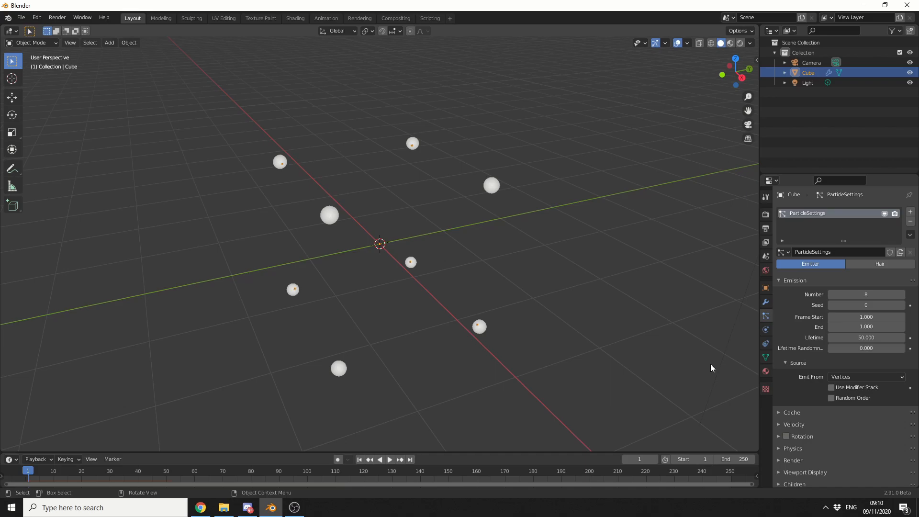
left_click(109, 42)
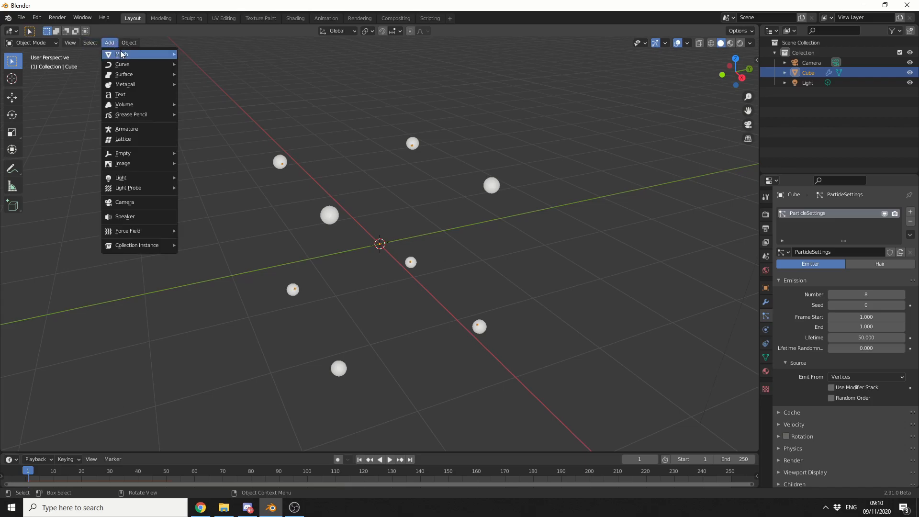
- Add a UV sphere and render the cube's particles as that sphere at ~0.32 scale with Object Rotation
left_click(123, 54)
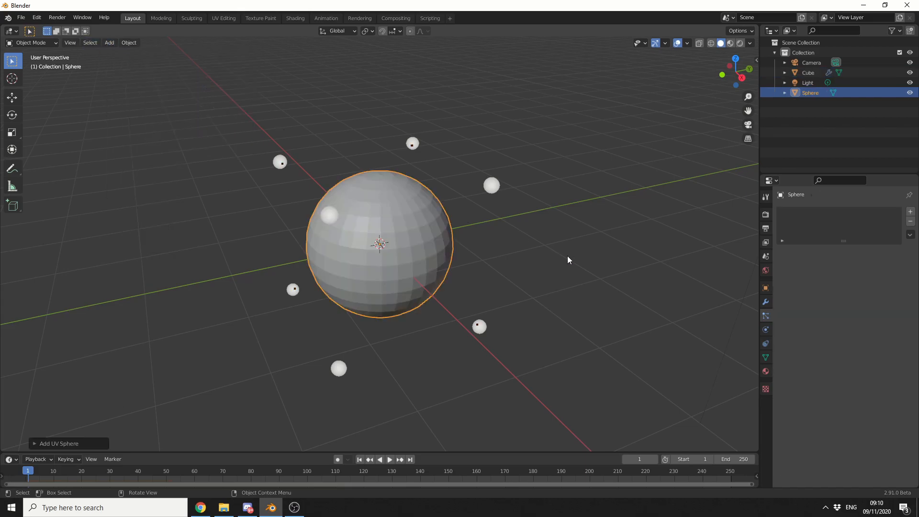
left_click(808, 71)
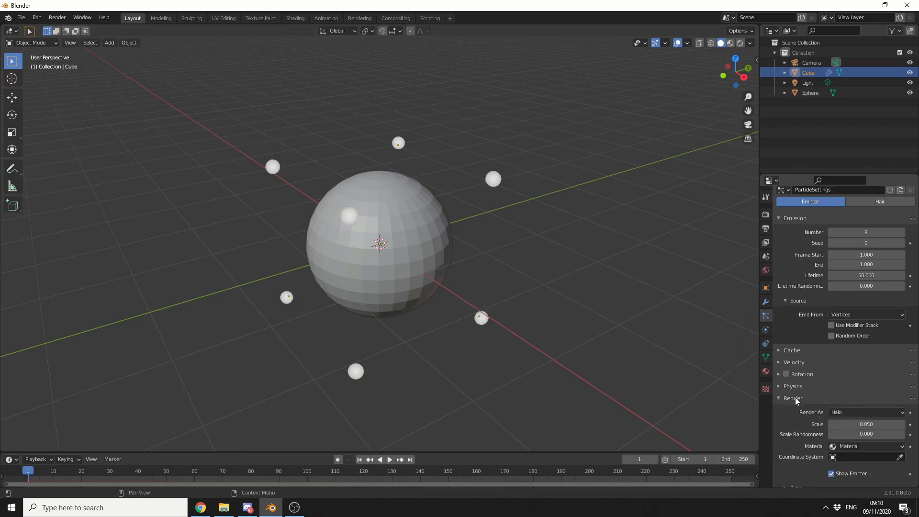
left_click(865, 411)
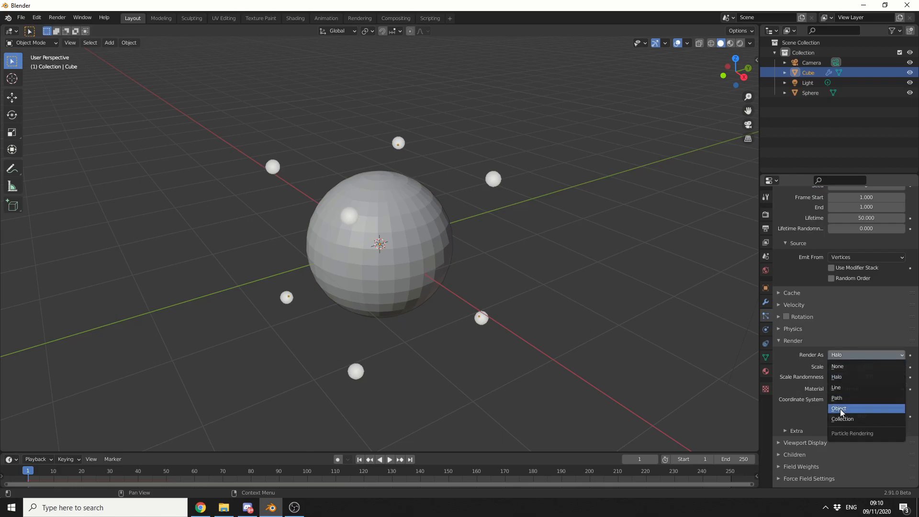
left_click(839, 408)
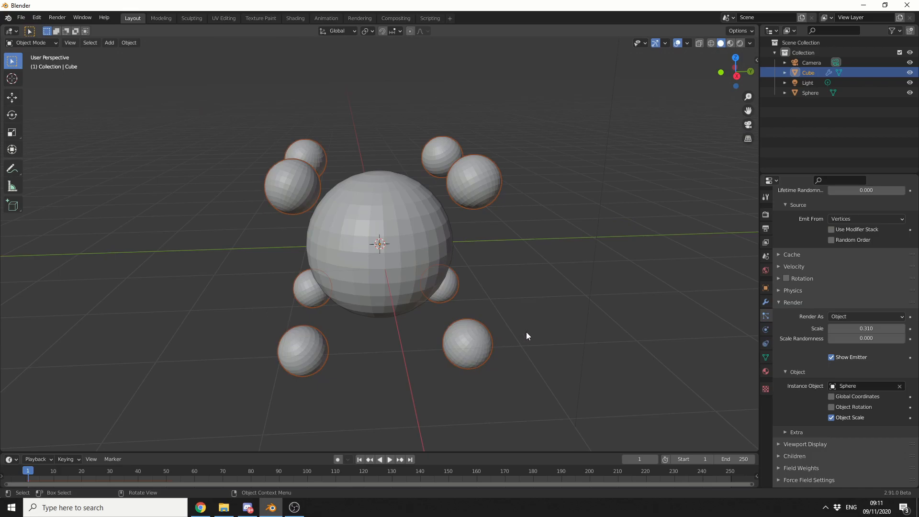
scroll("down", 3)
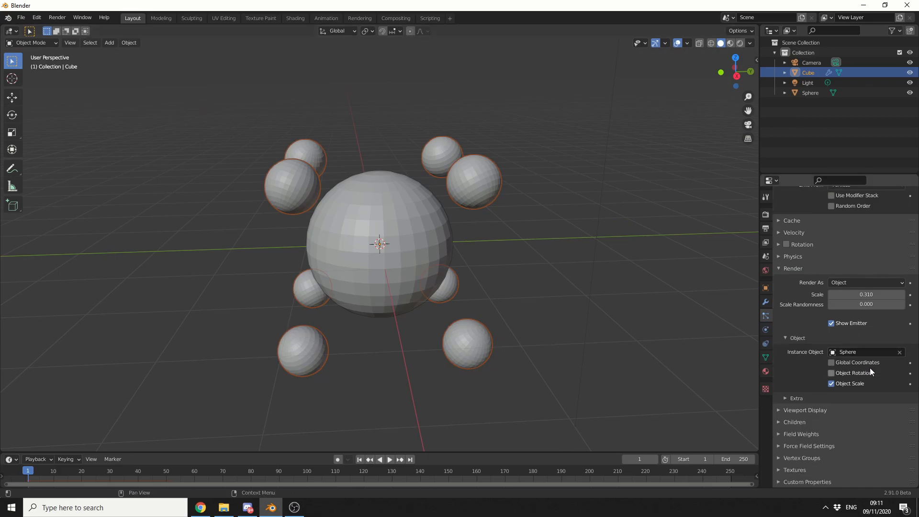
left_click(831, 372)
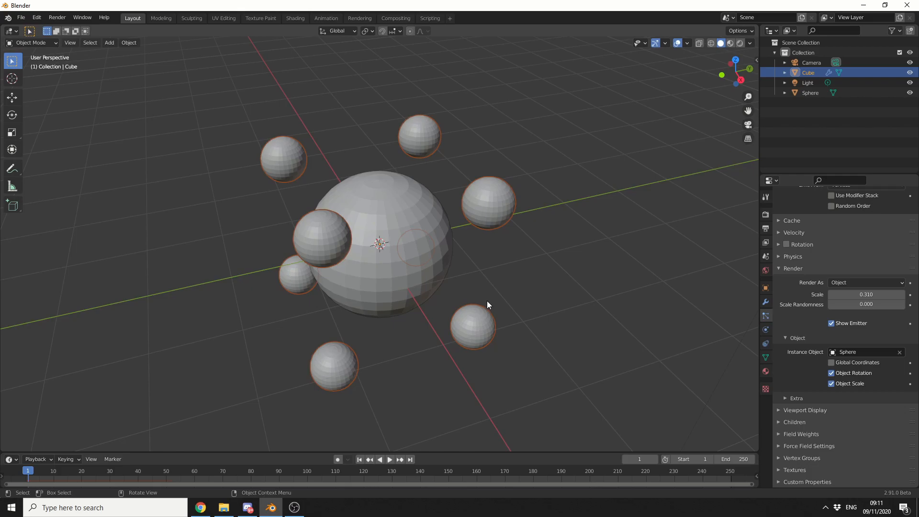
mouse_move(490, 309)
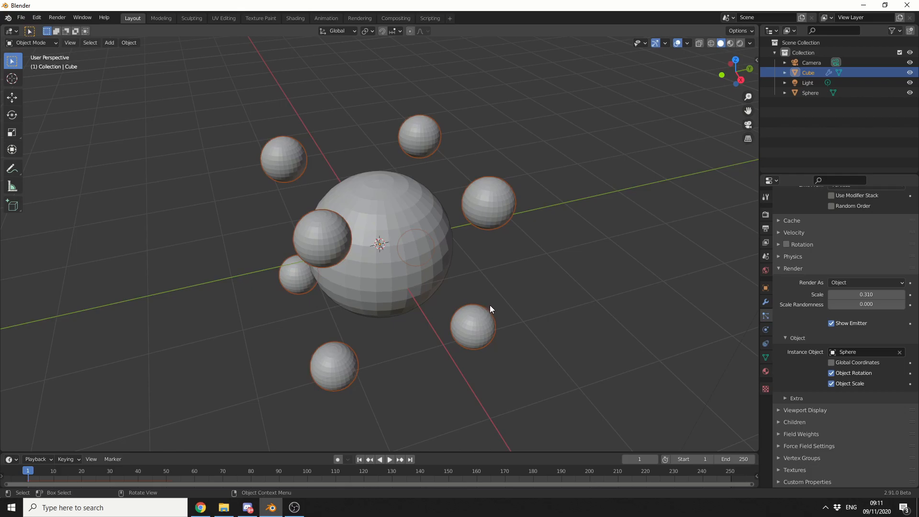
mouse_move(614, 227)
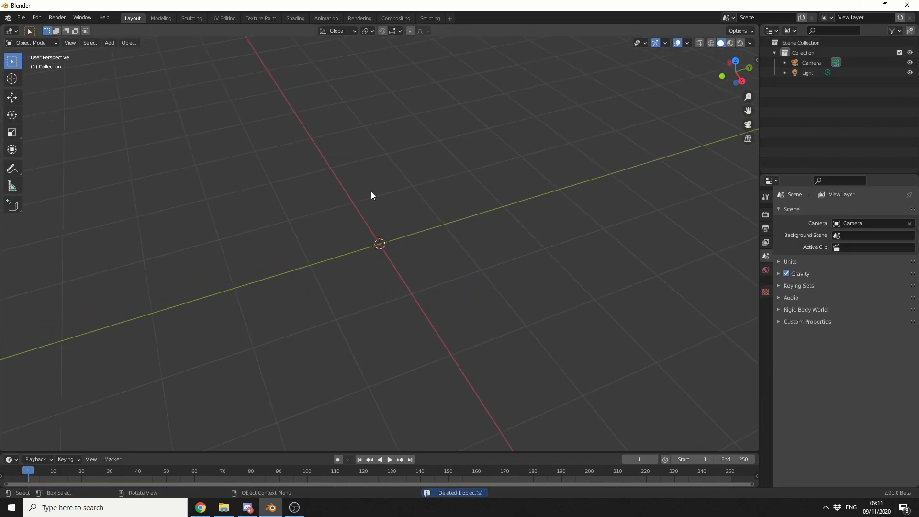
- Add a plane, repeat Subdivide into a dense grid, and return to Object Mode
left_click(109, 42)
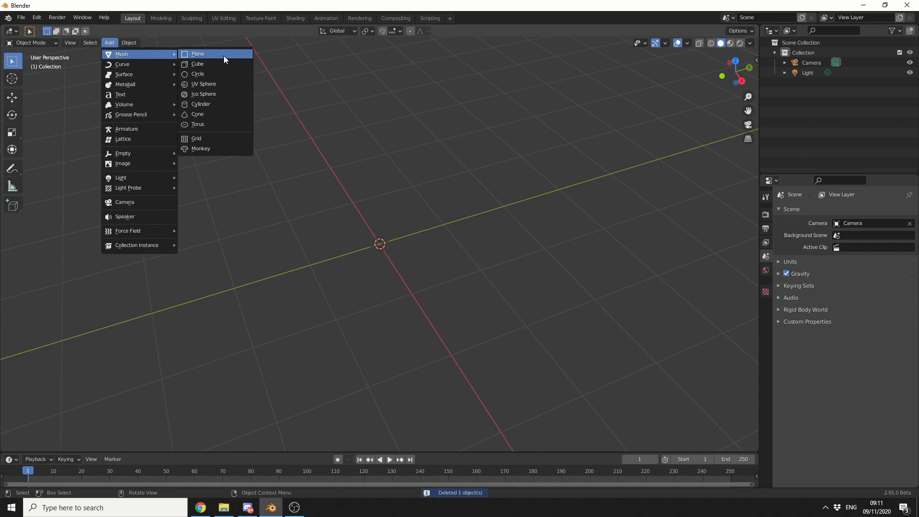
left_click(198, 54)
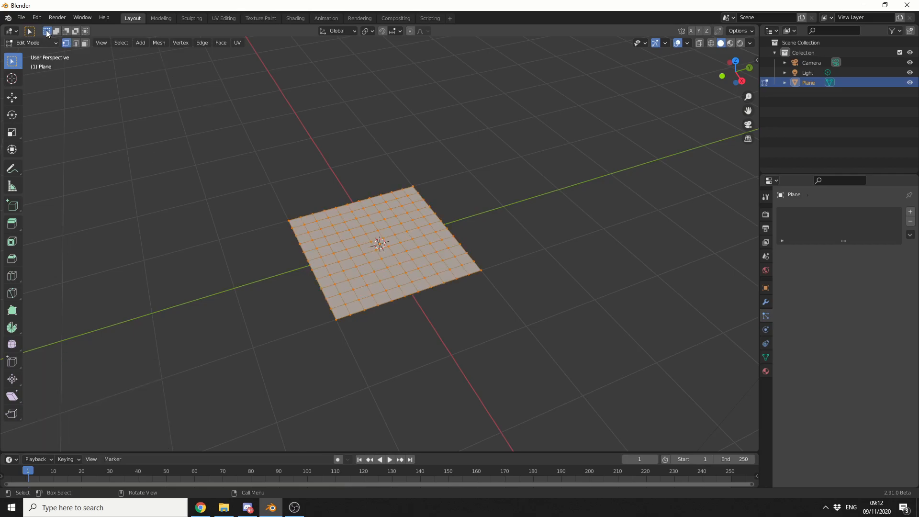
left_click(36, 17)
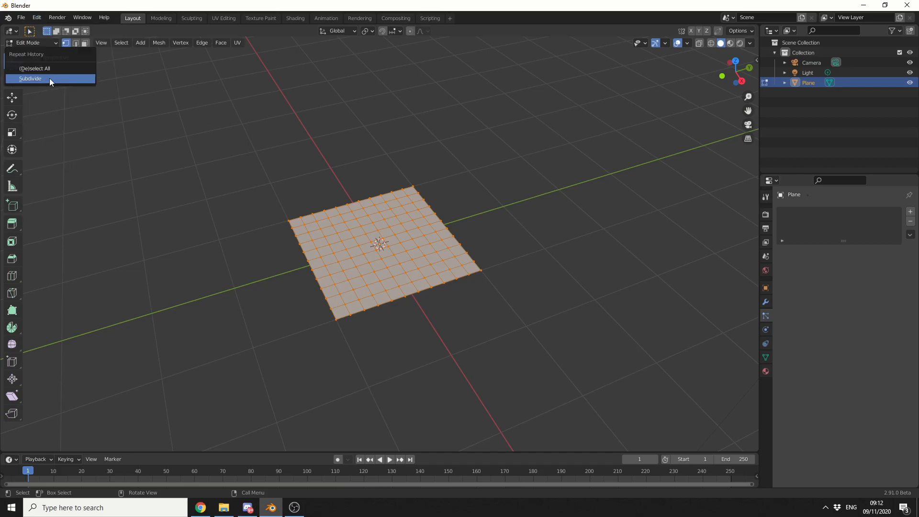
left_click(30, 79)
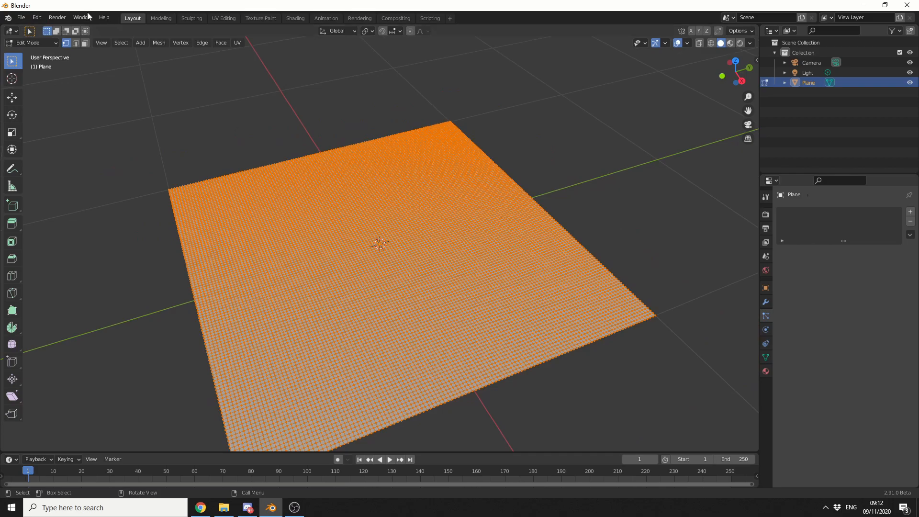
key("Tab")
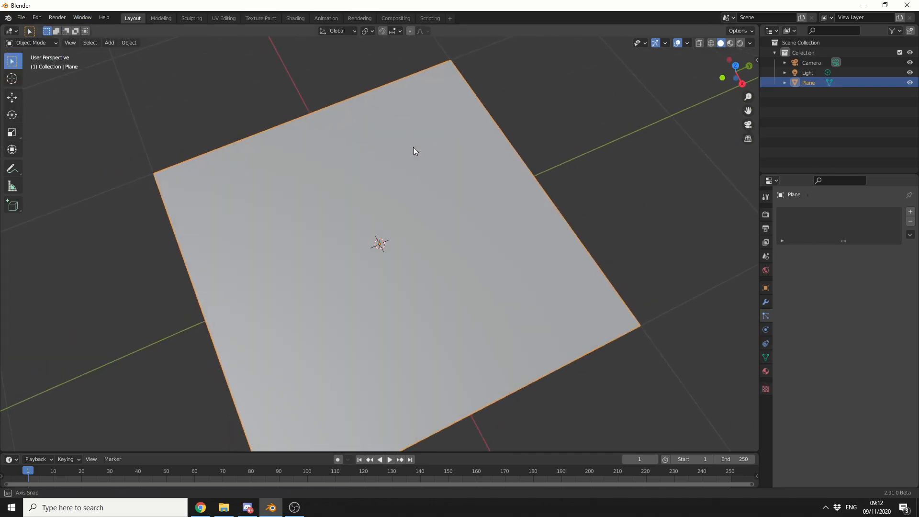
- Paint raised bumps on the plane with the Layer brush in Sculpting, then go back to Object Mode
left_click(191, 18)
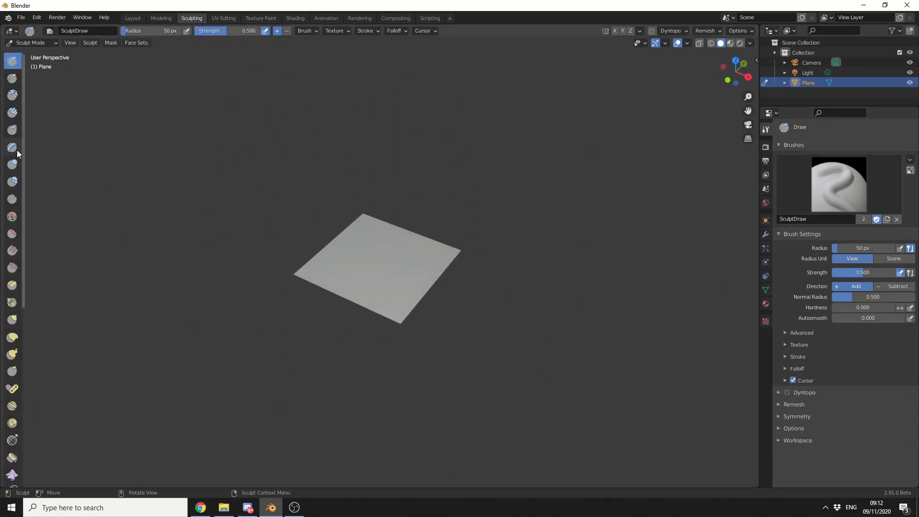
left_click(11, 147)
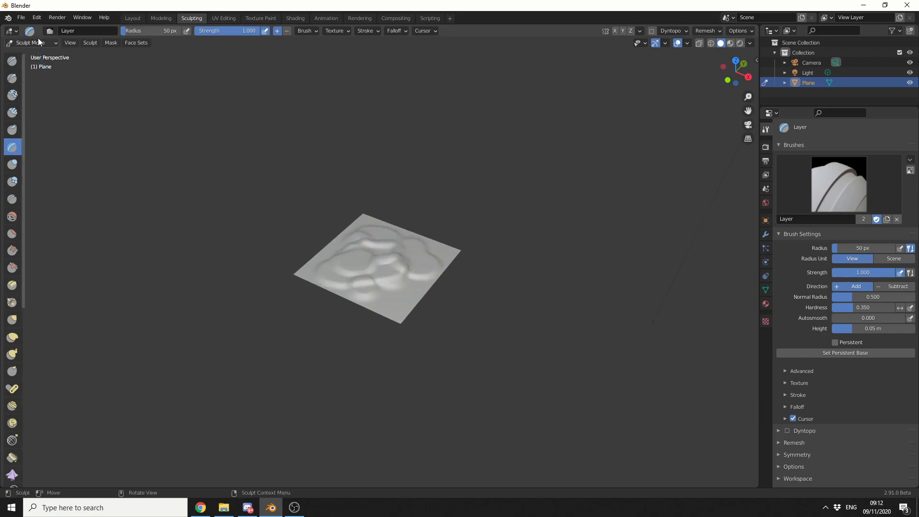
left_click(30, 42)
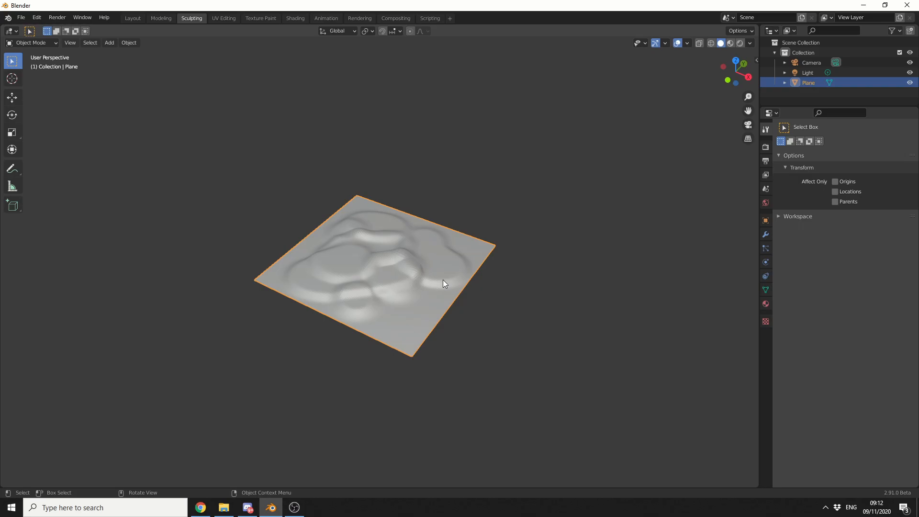
- Convert the sculpted plane into loose points only via Object > Convert To
left_click(129, 42)
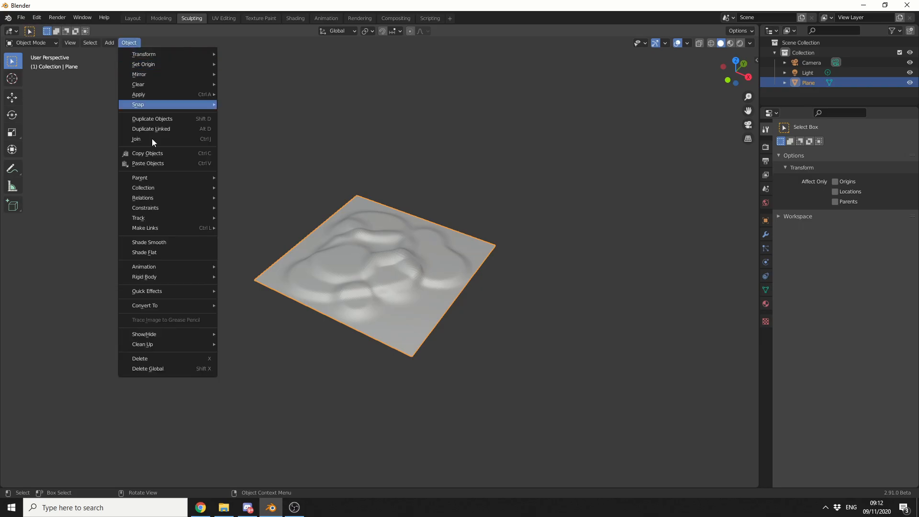
left_click(144, 305)
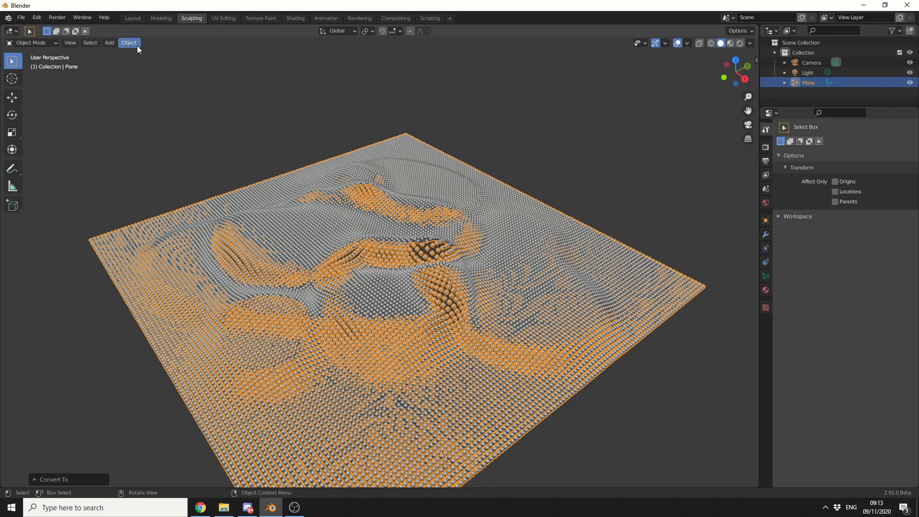
left_click(144, 304)
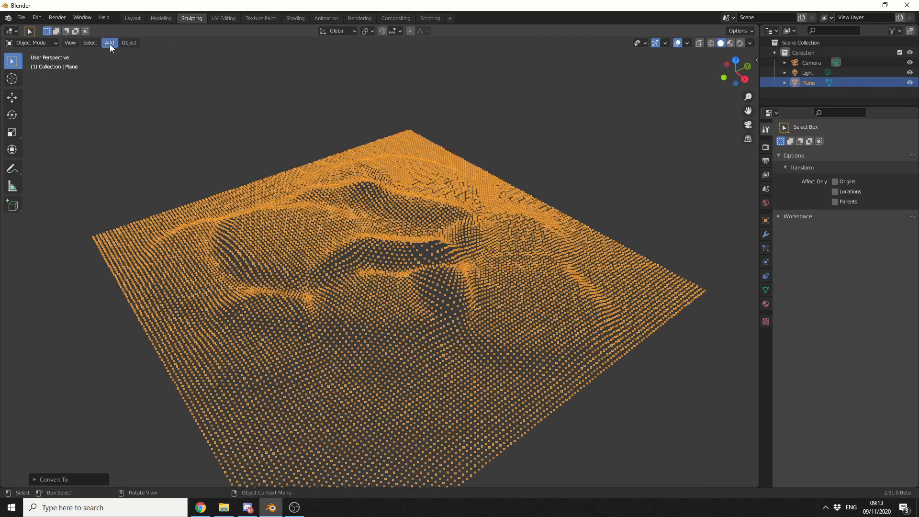
- Add a cube to the scene and show viewport statistics
left_click(109, 42)
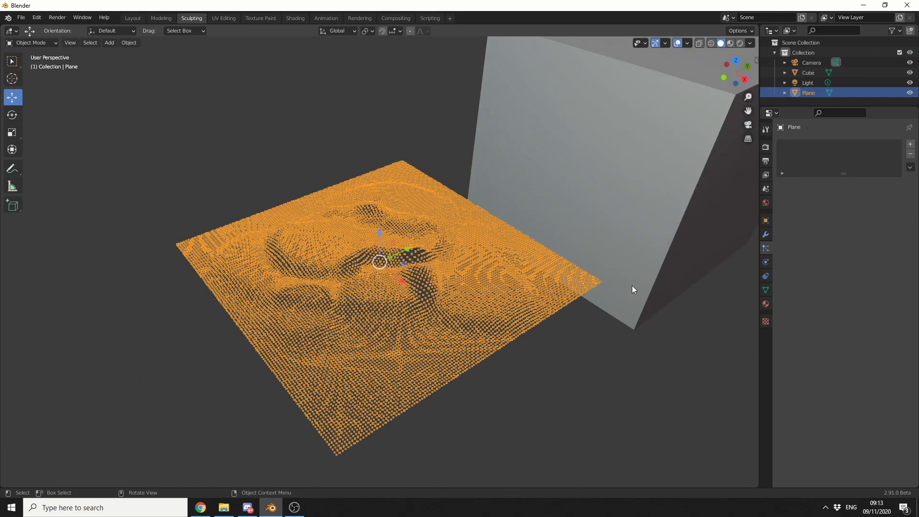
left_click(688, 43)
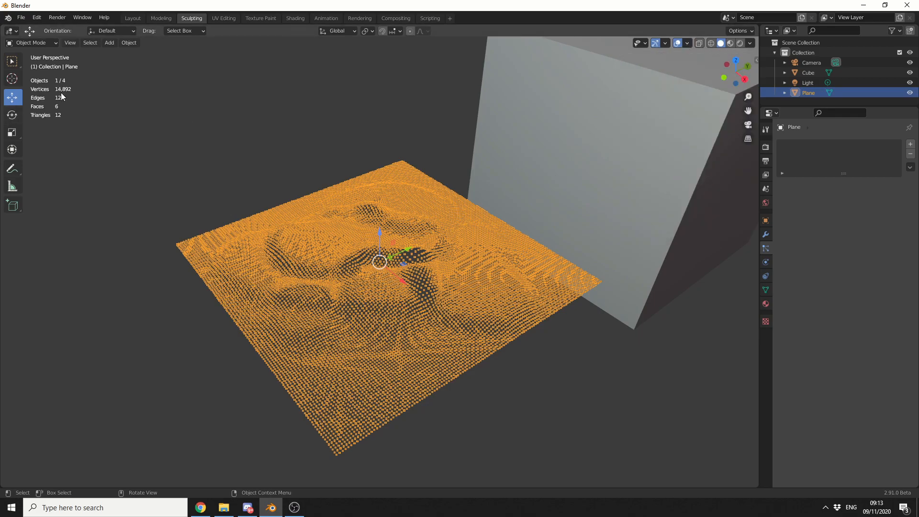
mouse_move(210, 106)
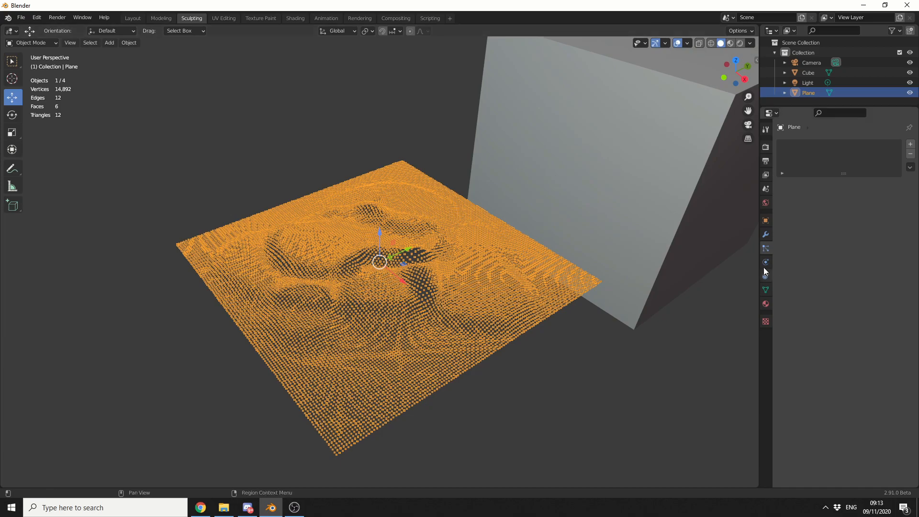
- Add a 15000-particle system emitting from vertices, rendering Cube instances at scale 0.04 with Object Rotation
left_click(766, 247)
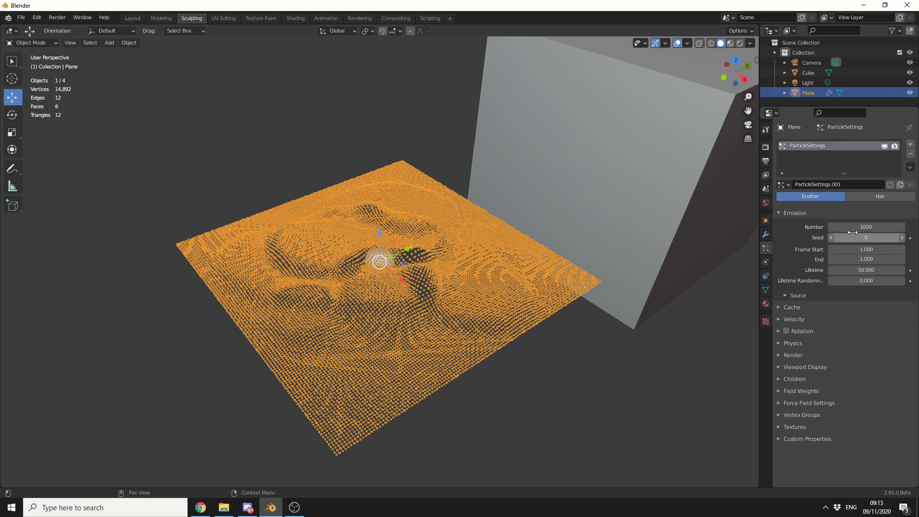
left_click(866, 227)
type("15000")
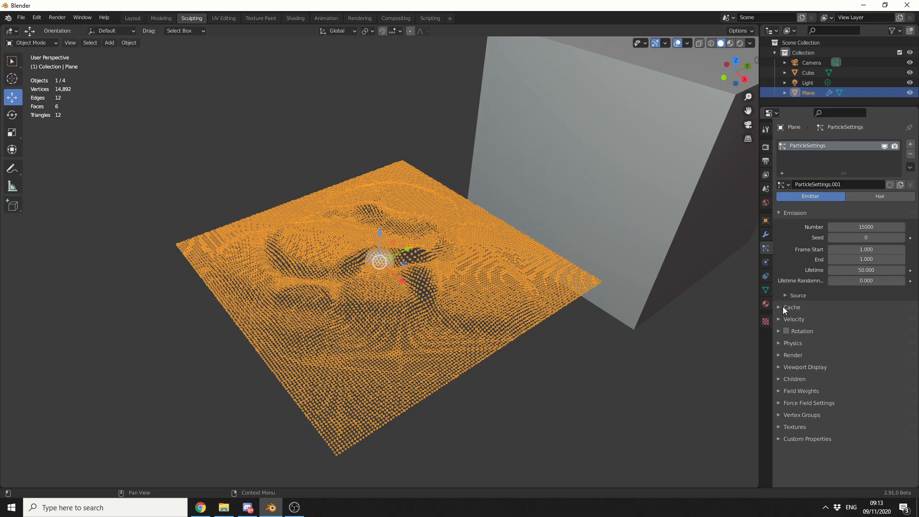
mouse_move(801, 354)
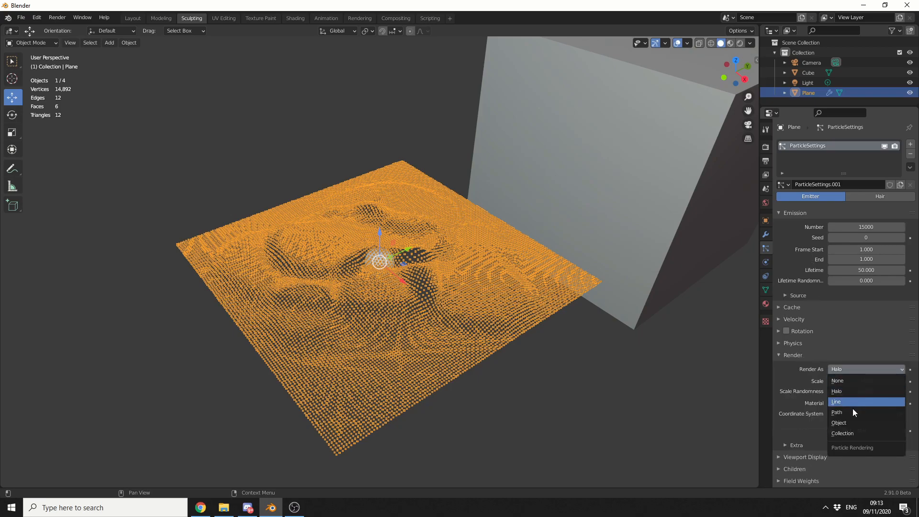
left_click(839, 422)
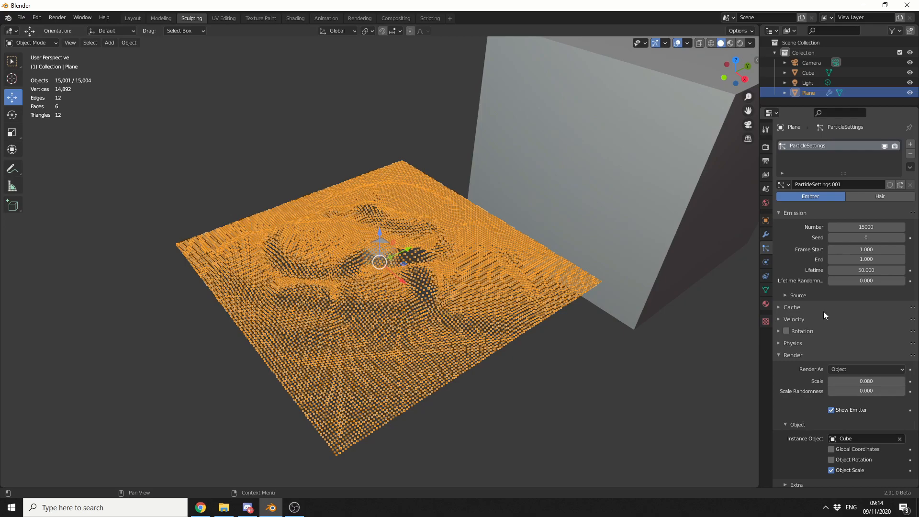
left_click(797, 294)
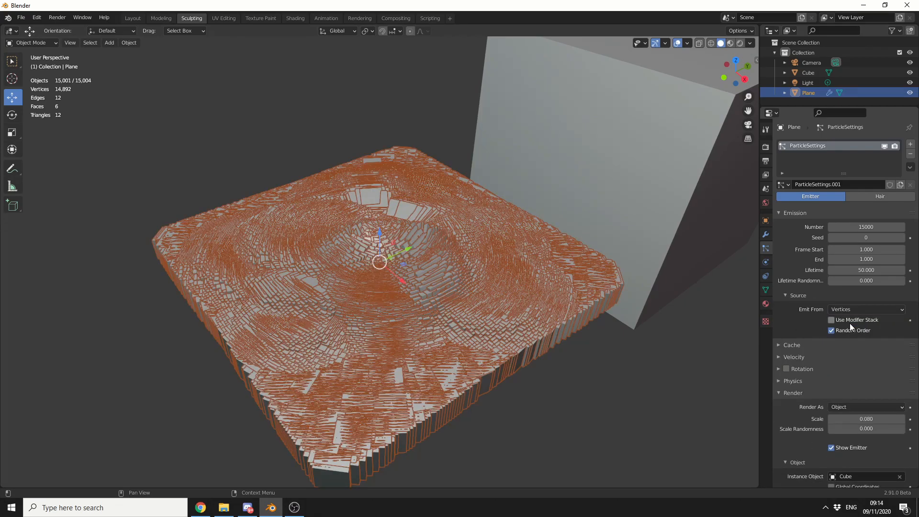
scroll("down", 3)
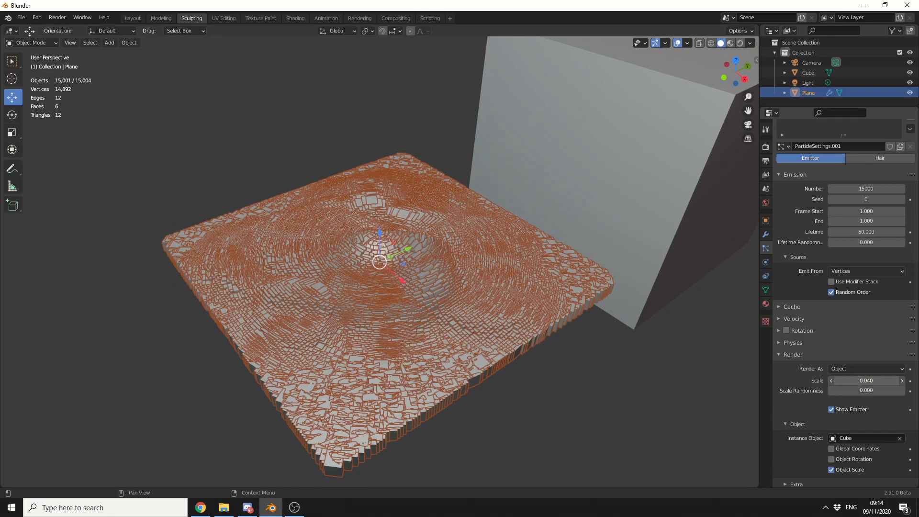
left_click(830, 459)
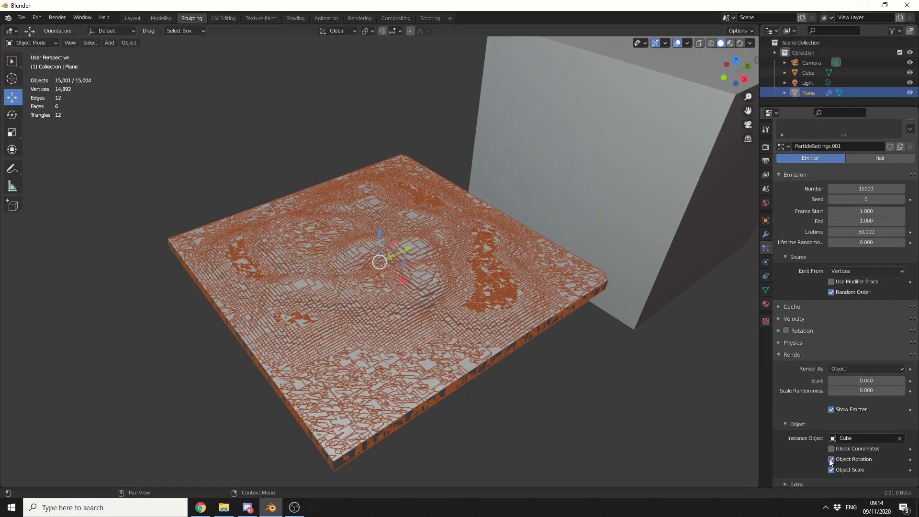